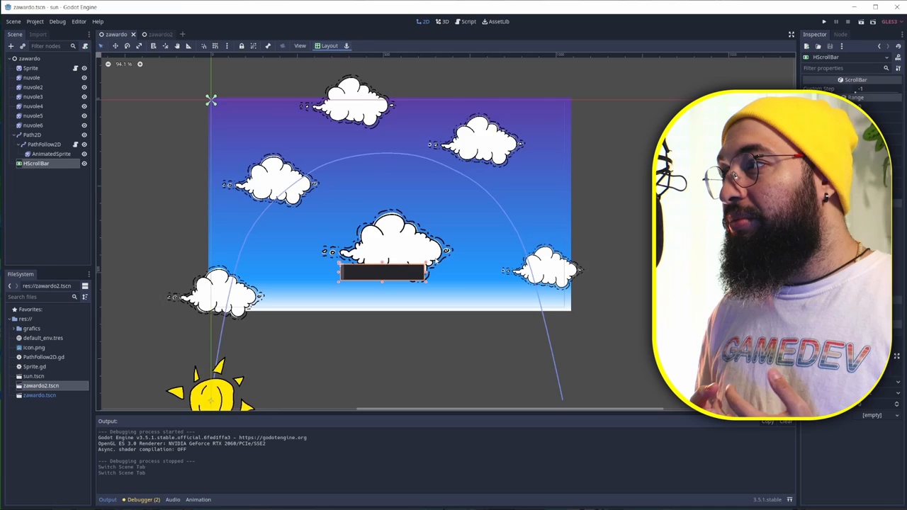
Review the path, scroll bar and sky sprite nodes and the sky texture, then load the sky-clouds-scrollbar starting scene
{"action": "left_click", "coordinate": [31, 135]}
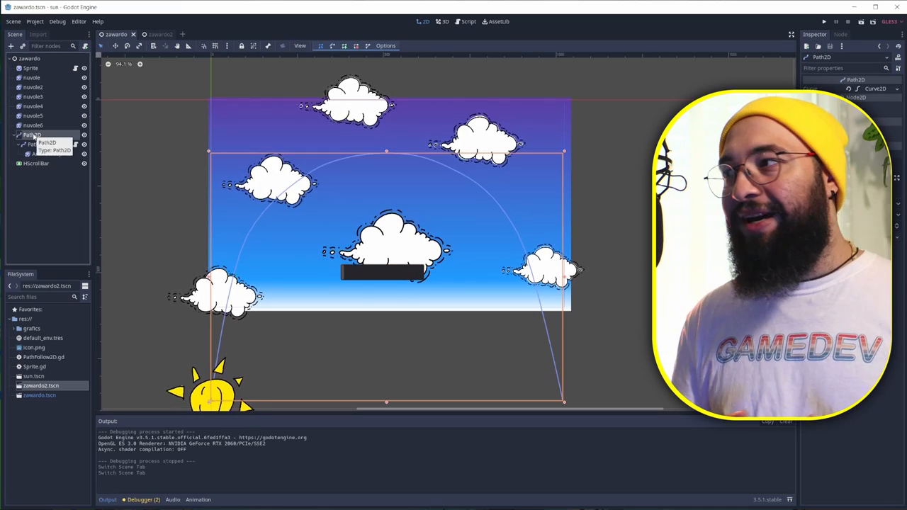
{"action": "left_click", "coordinate": [35, 163]}
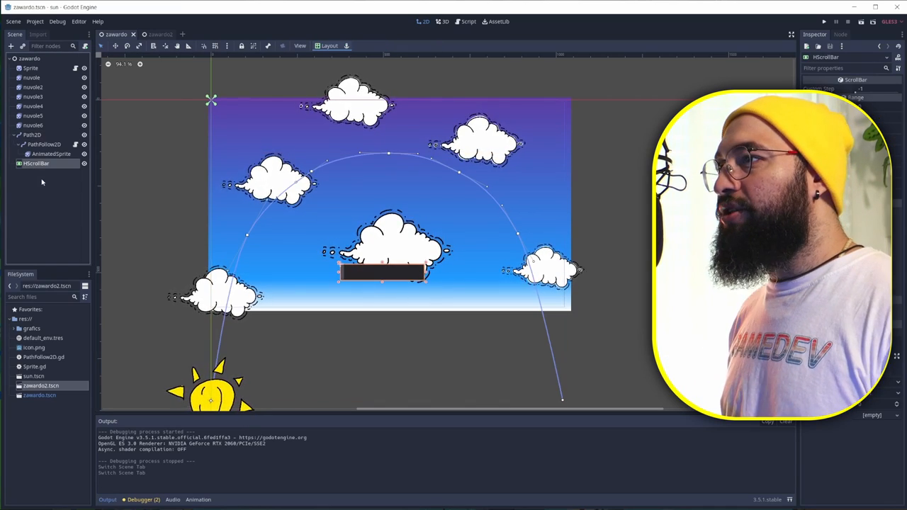
{"action": "left_click", "coordinate": [31, 68]}
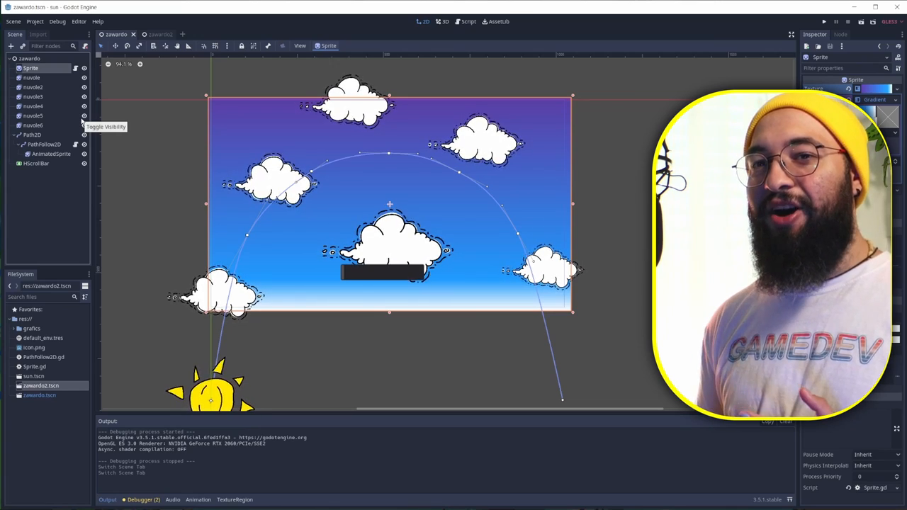
{"action": "left_click", "coordinate": [153, 34]}
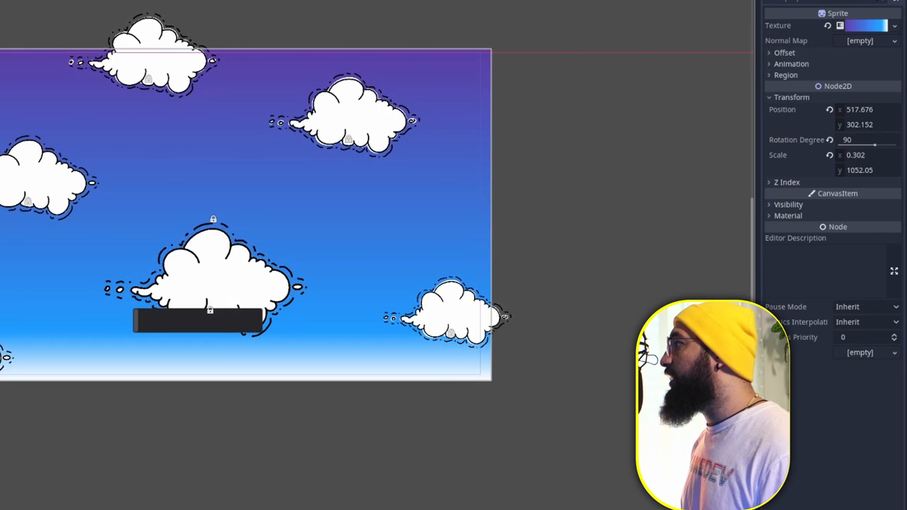
{"action": "left_click", "coordinate": [892, 25]}
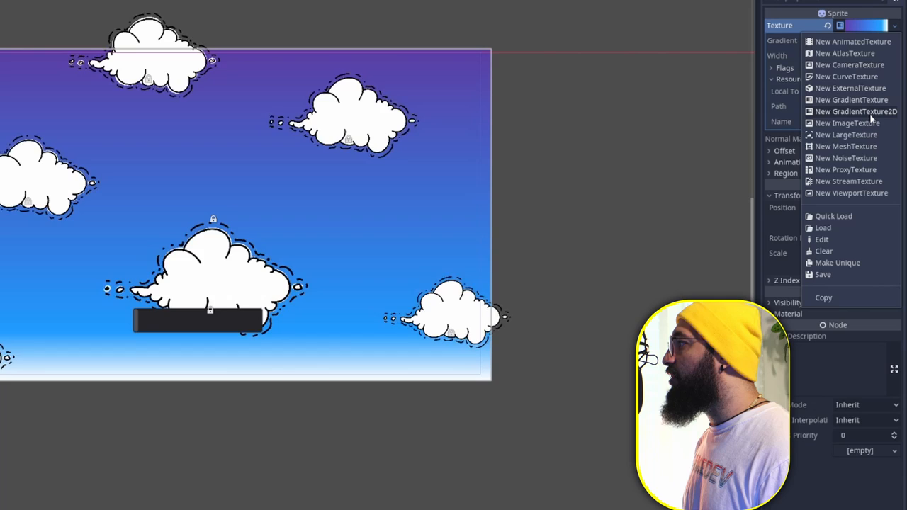
{"action": "left_click", "coordinate": [850, 99]}
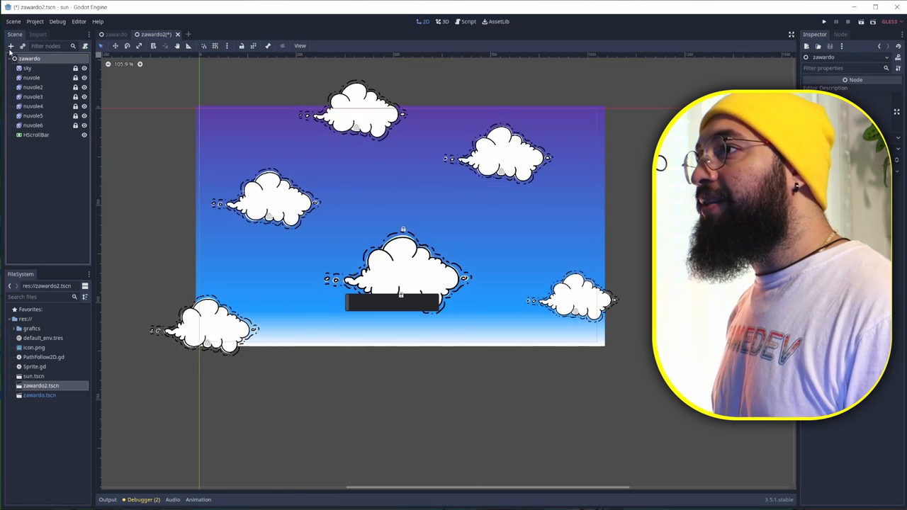
Add a Path2D node and draw an arch-shaped curve over the sky with the point tool
{"action": "left_click", "coordinate": [11, 45]}
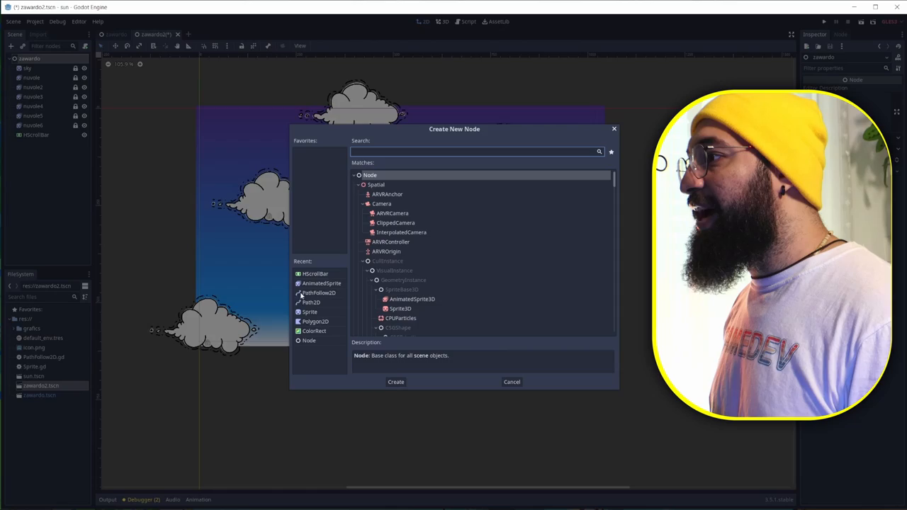
{"action": "left_click", "coordinate": [396, 383]}
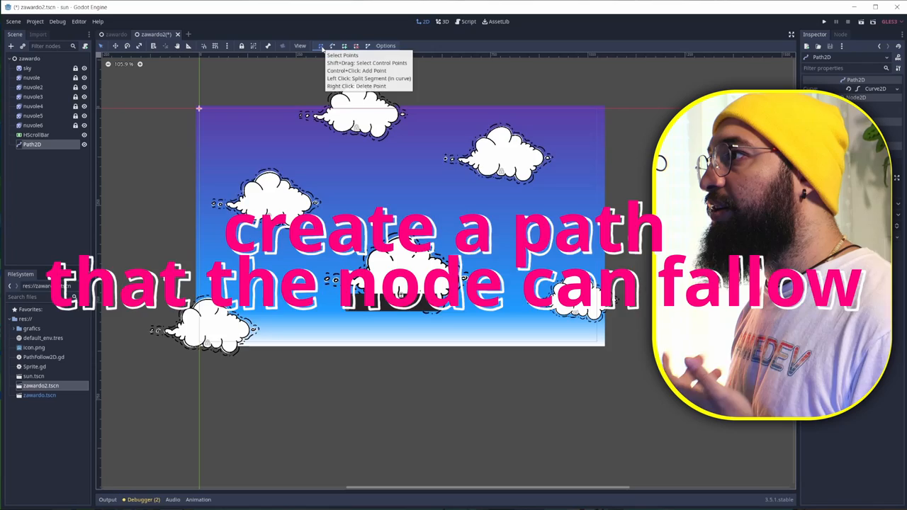
{"action": "left_click", "coordinate": [333, 63]}
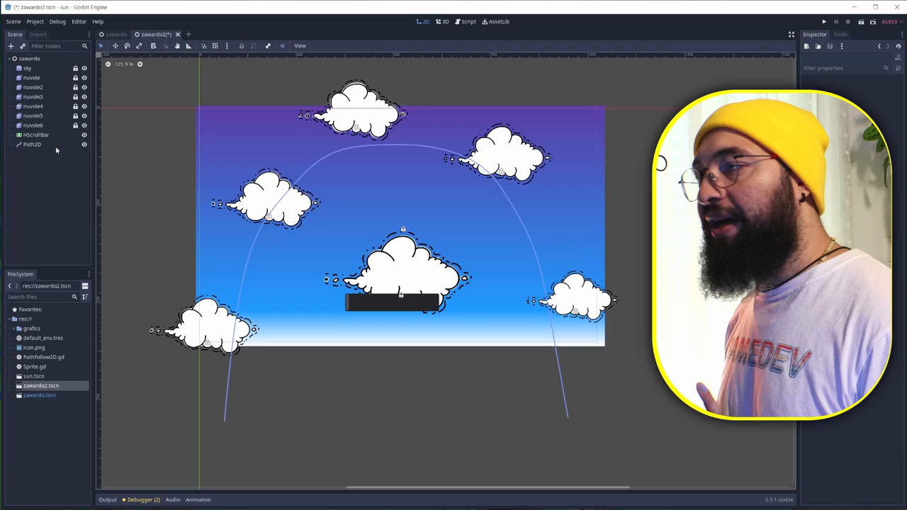
Add a PathFollow2D child under the Path2D so an object can travel the curve
{"action": "left_click", "coordinate": [12, 45]}
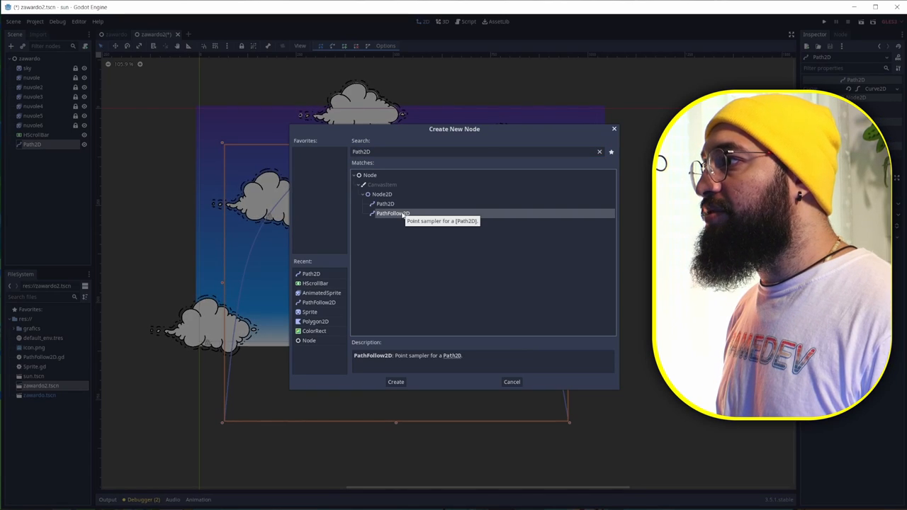
{"action": "left_click", "coordinate": [395, 381]}
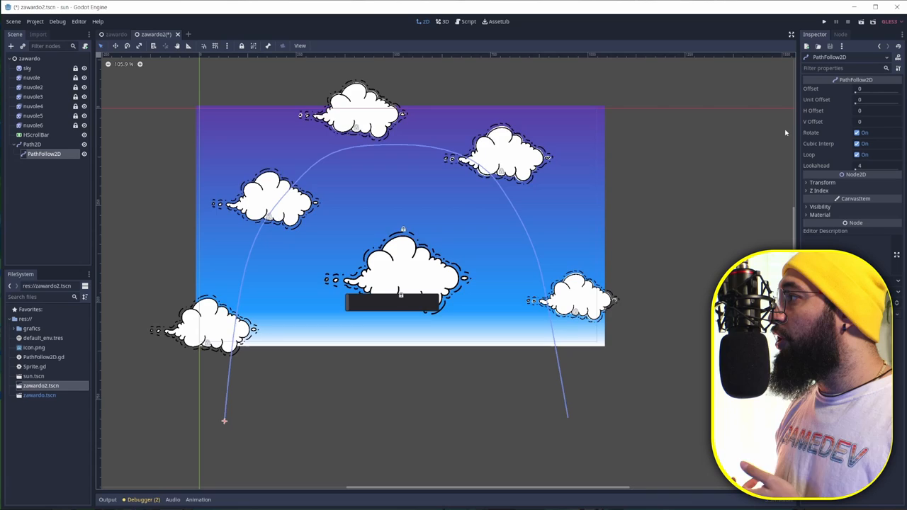
{"action": "mouse_move", "coordinate": [857, 99]}
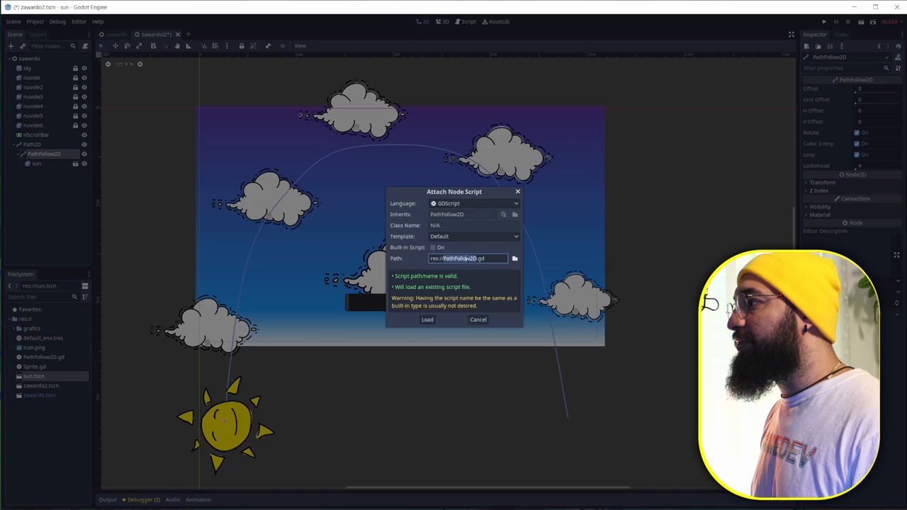
Write unit_offset = get_parent().get_parent().get_node("HScrollBar").value in PathFollow2D.gd and save
{"action": "left_click", "coordinate": [428, 320]}
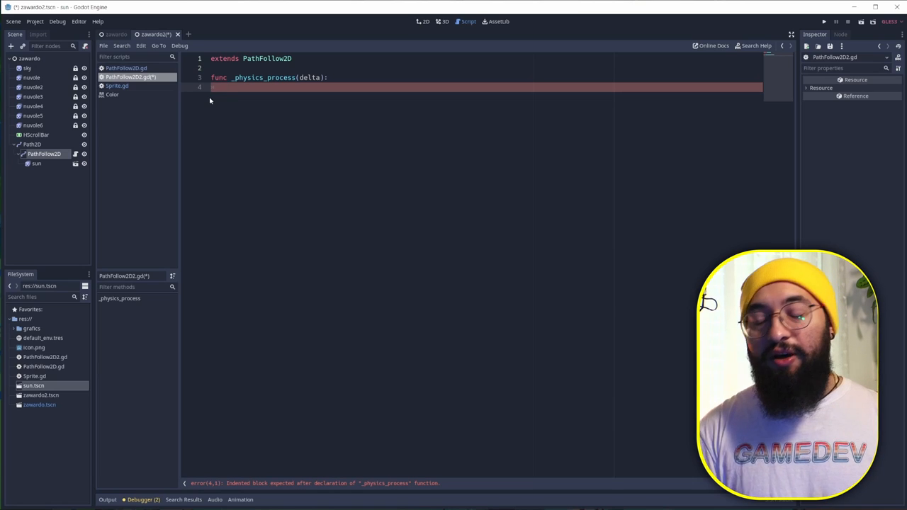
{"action": "type", "text": "uni"}
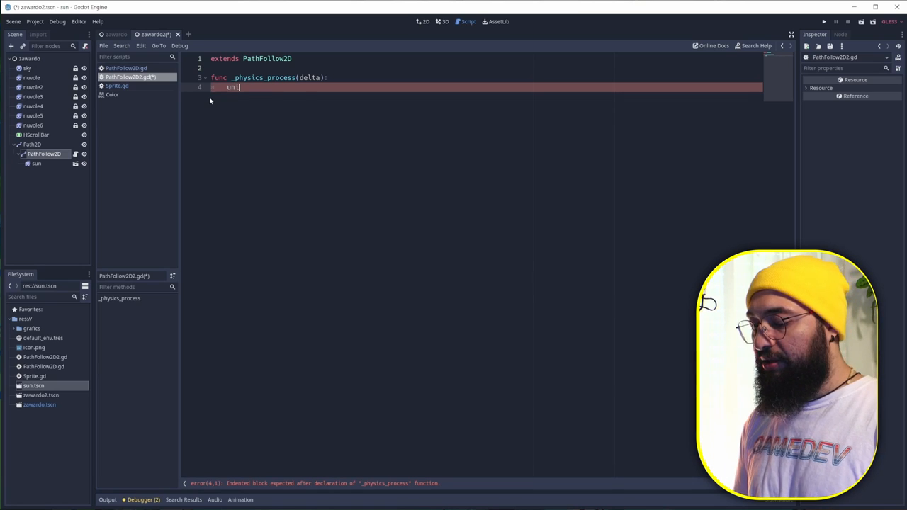
{"action": "type", "text": "t_offset"}
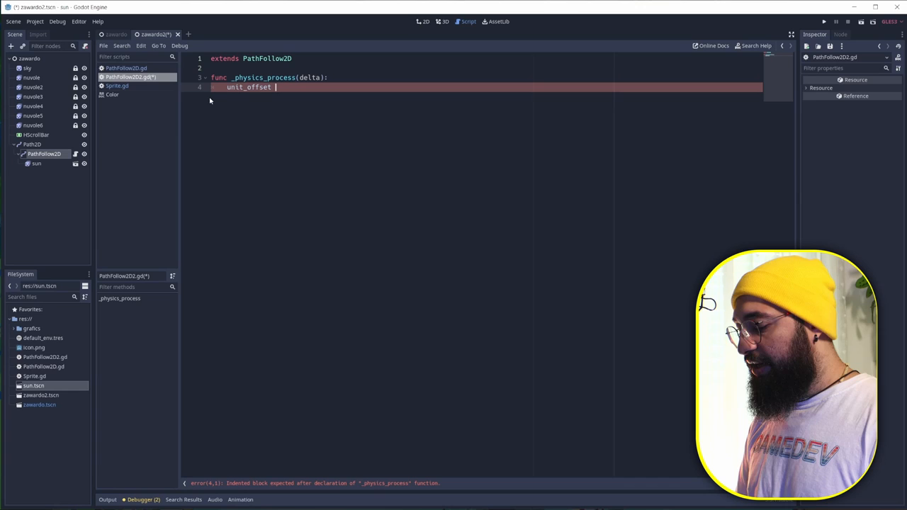
{"action": "type", "text": "="}
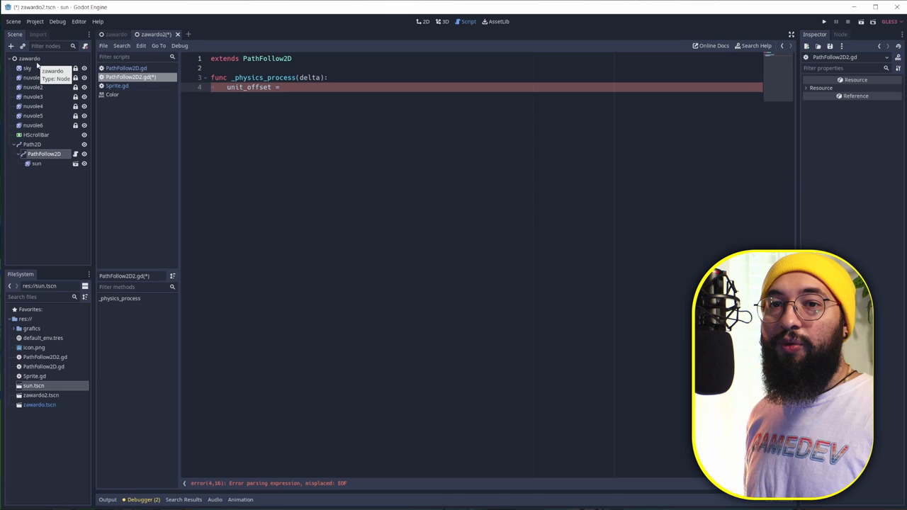
{"action": "type", "text": "get_parent("}
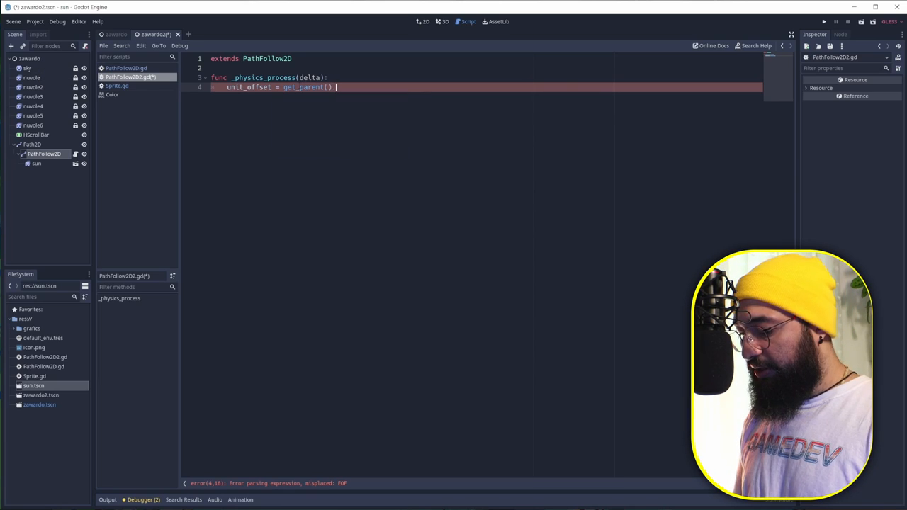
{"action": "type", "text": ".get_parent()"}
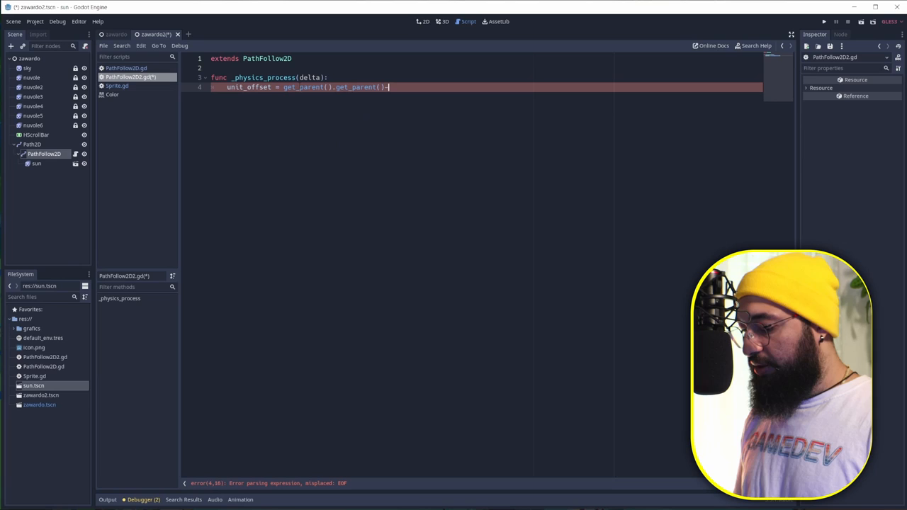
{"action": "type", "text": ".get_np"}
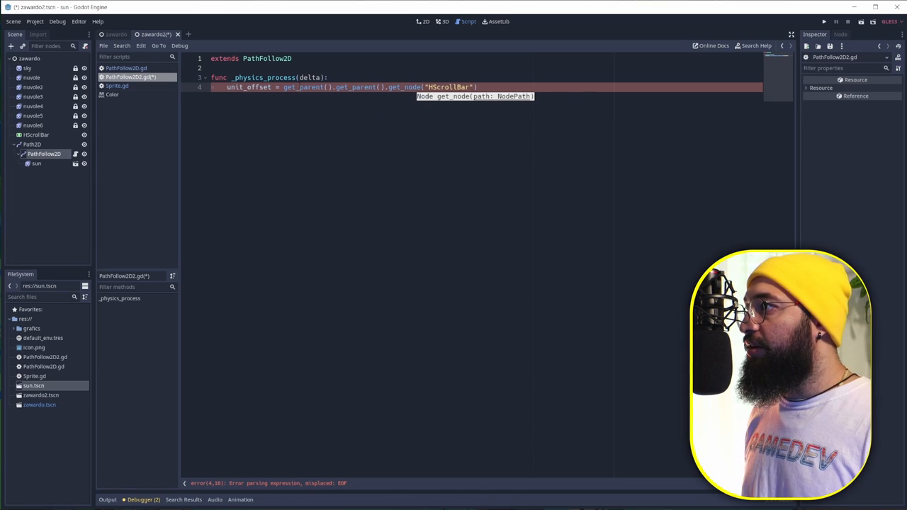
{"action": "type", "text": "."}
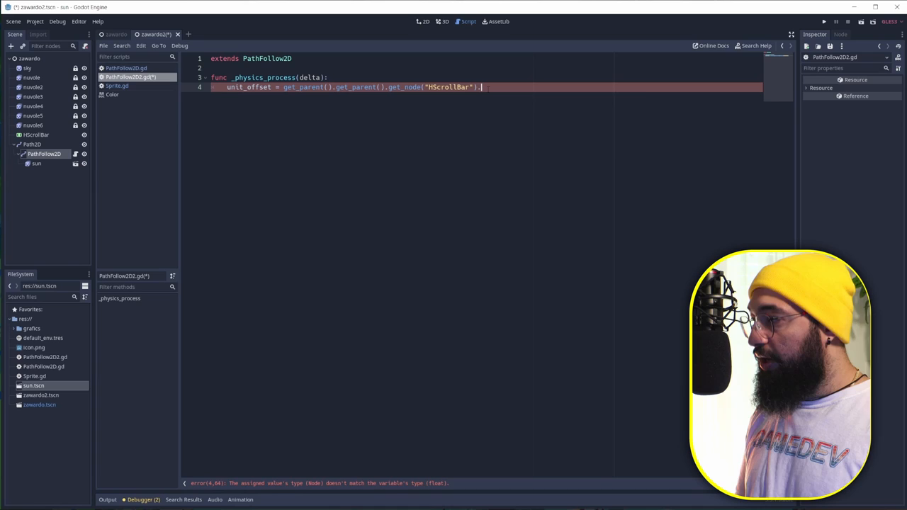
{"action": "type", "text": "value"}
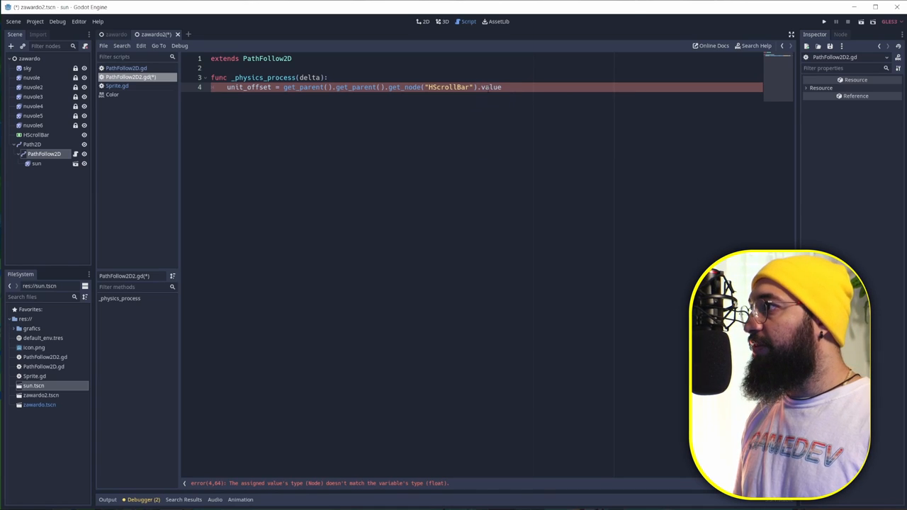
{"action": "key", "text": "ctrl+s"}
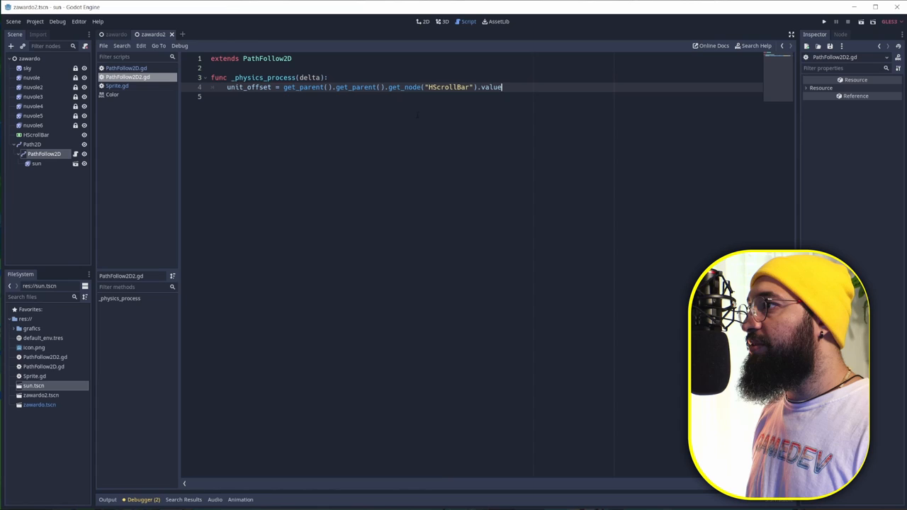
{"action": "left_click", "coordinate": [823, 22]}
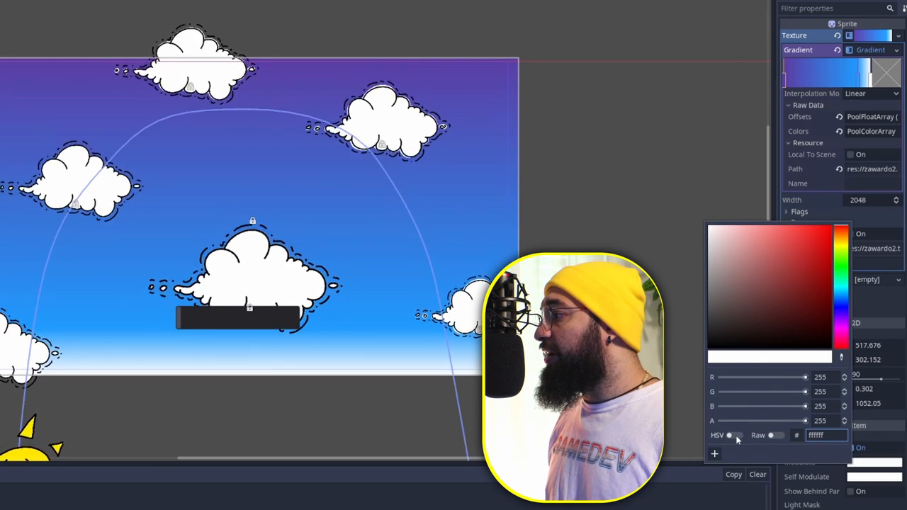
Switch the sky modulate colour picker to HSV and lower the V slider to darken it
{"action": "left_click", "coordinate": [728, 435]}
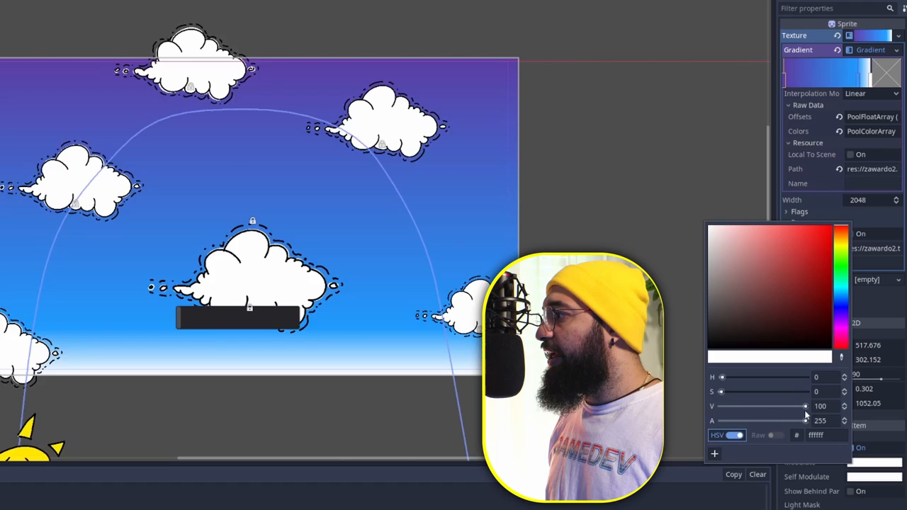
{"action": "left_click_drag", "start_coordinate": [805, 405], "coordinate": [728, 406]}
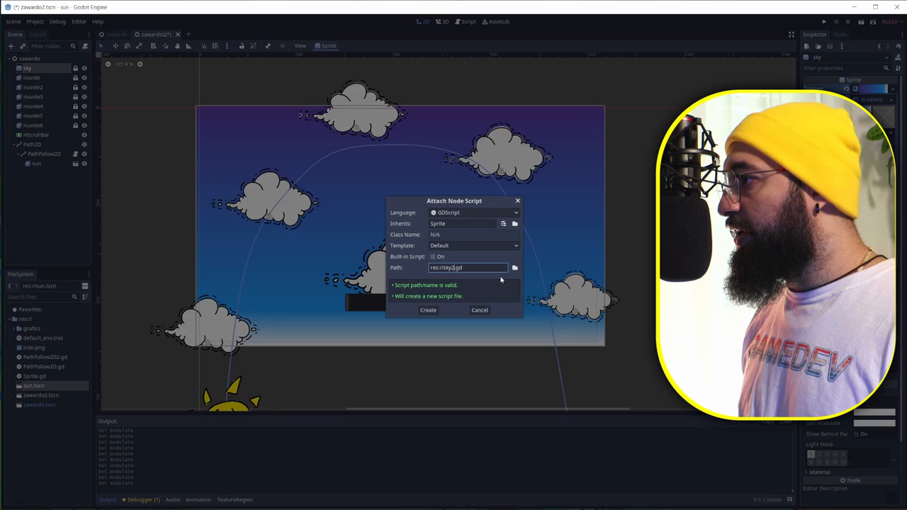
Create sky.gd with _physics_process setting modulate = Color().from_hsv(0,0, HScrollBar value)
{"action": "left_click", "coordinate": [428, 310]}
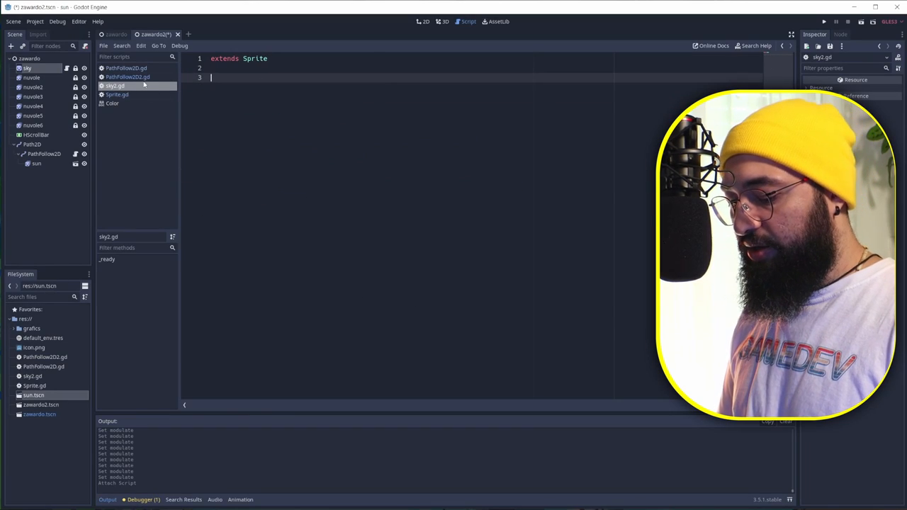
{"action": "type", "text": "func _physics_process(delta):"}
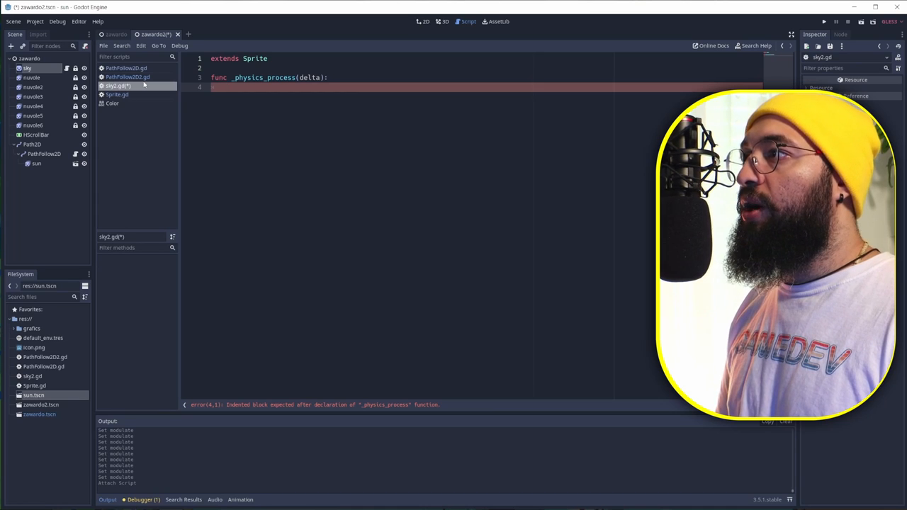
{"action": "type", "text": "modulate ="}
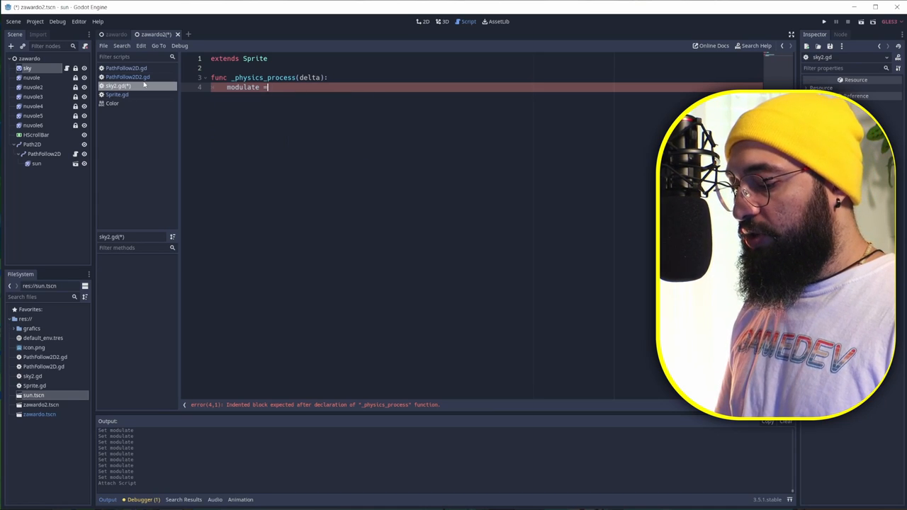
{"action": "type", "text": "Color("}
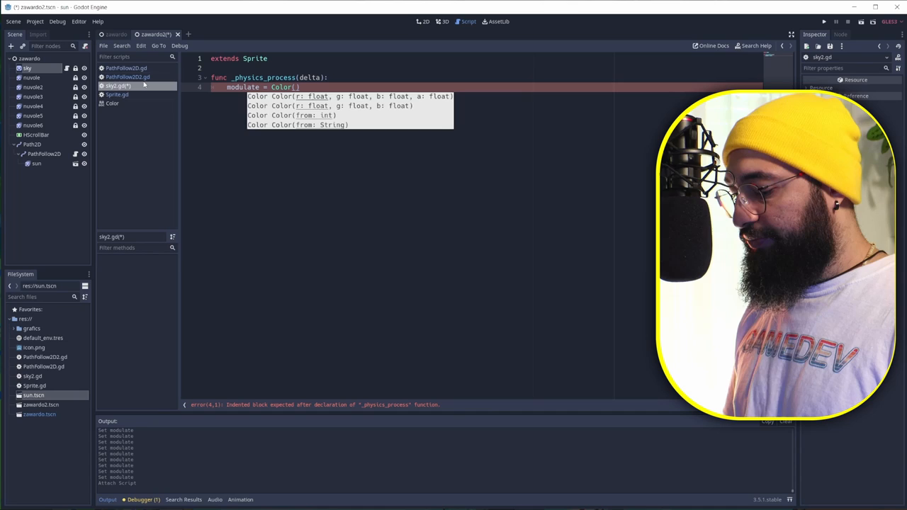
{"action": "type", "text": ".from_hsv("}
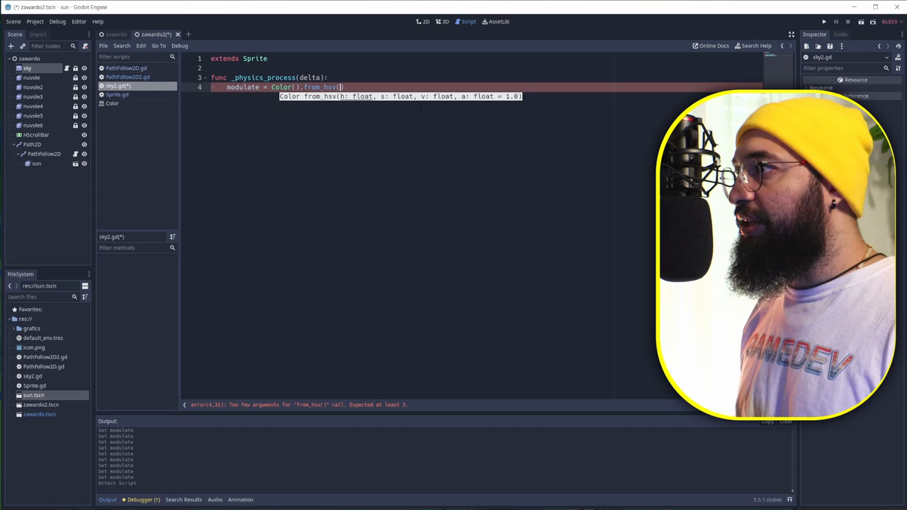
{"action": "type", "text": "0,0,("}
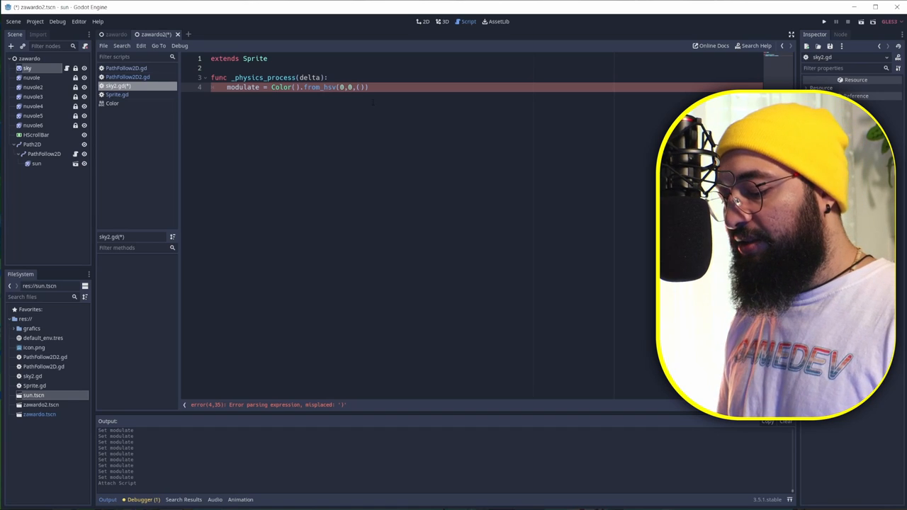
{"action": "type", "text": "get_parent().get_node(\"HScrollBar"}
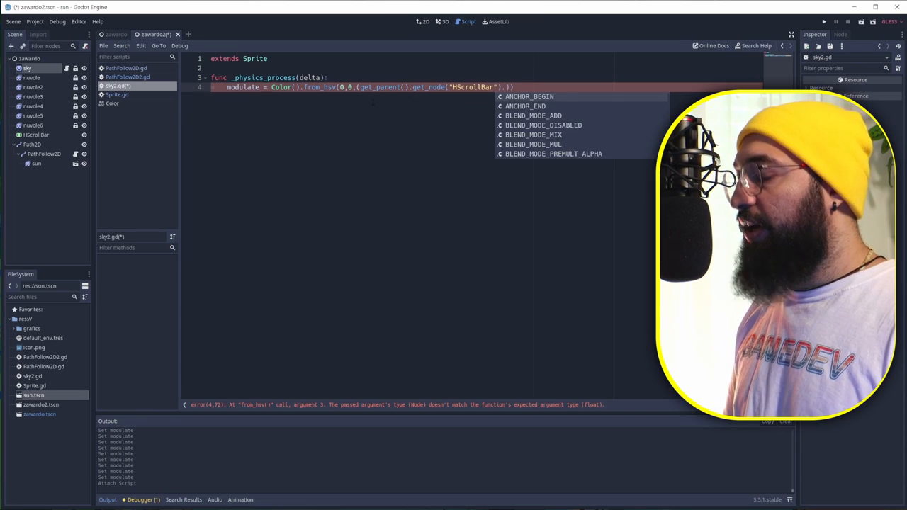
{"action": "type", "text": ".vale"}
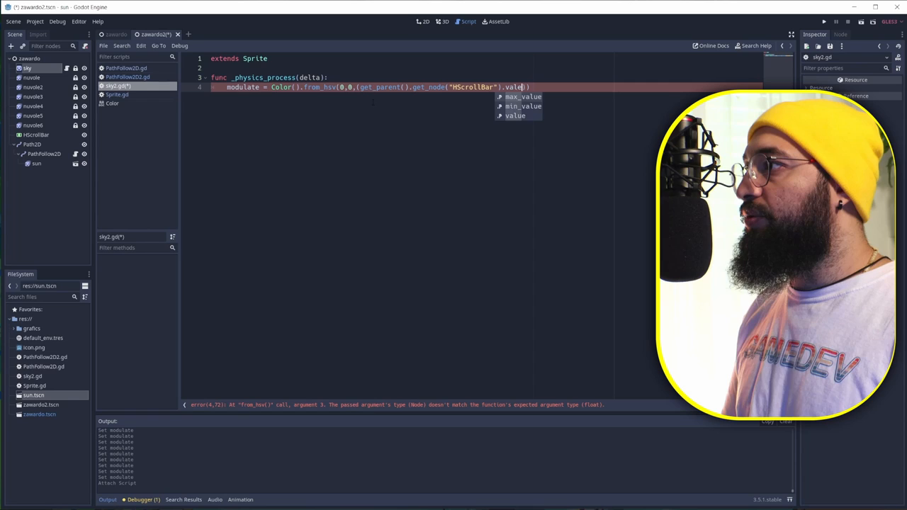
{"action": "left_click", "coordinate": [836, 21]}
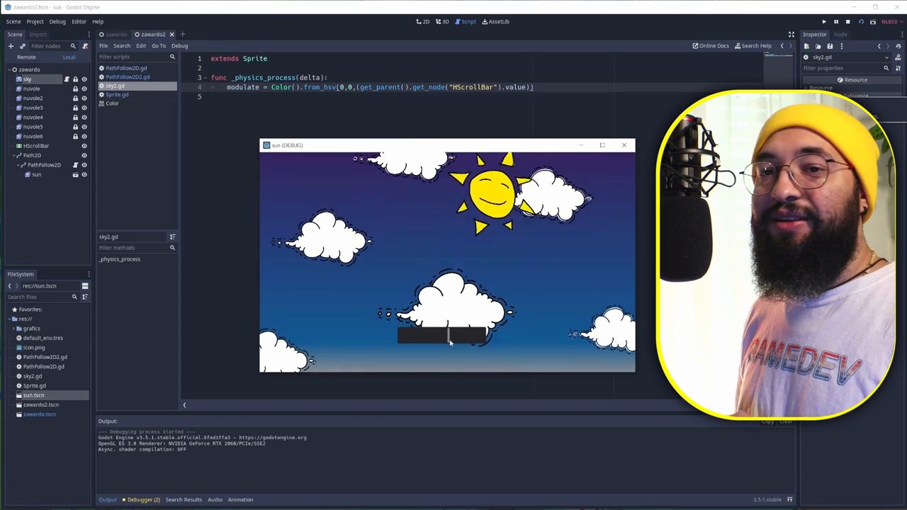
{"action": "left_click", "coordinate": [624, 144]}
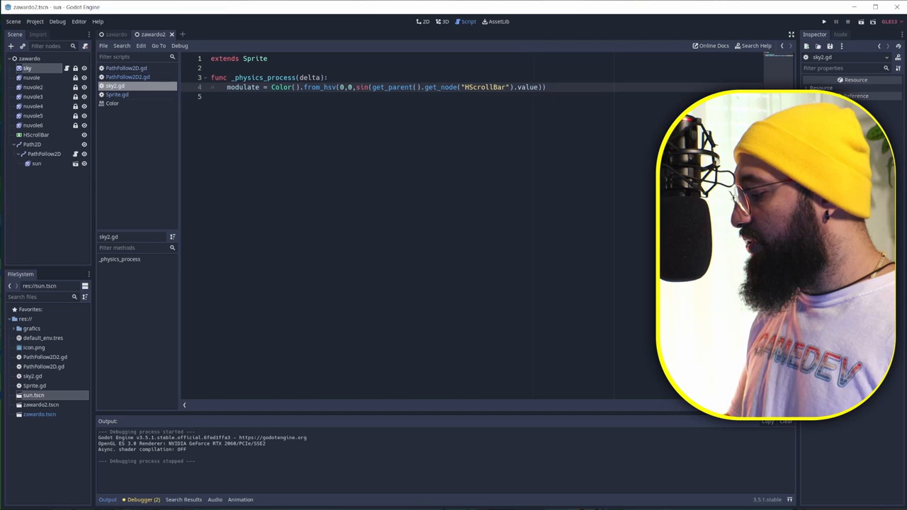
Change the brightness to sin(scroll value * 3) + 0.1 in sky.gd and run the scene
{"action": "type", "text": "*3"}
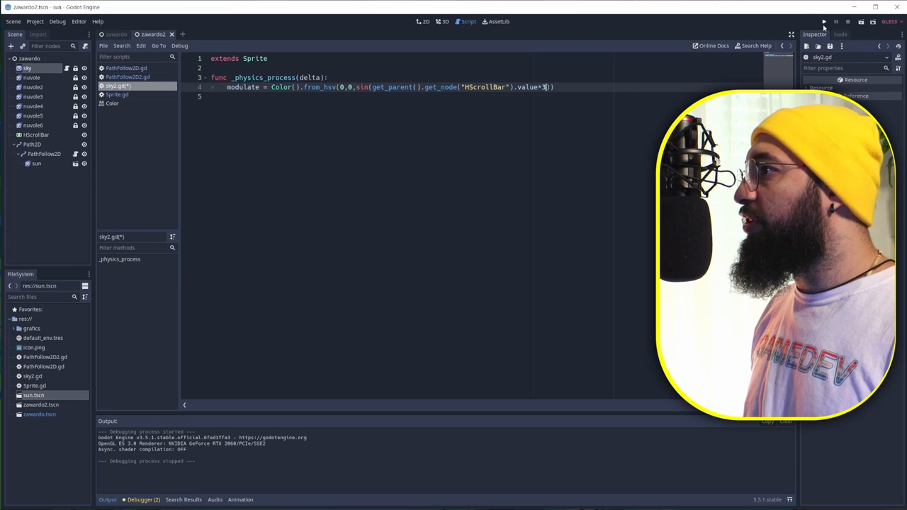
{"action": "left_click", "coordinate": [824, 21]}
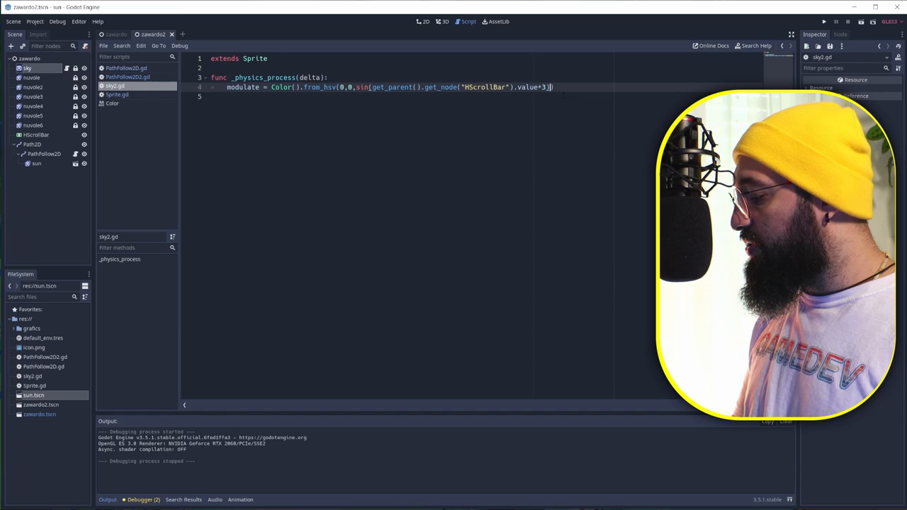
{"action": "type", "text": "+0"}
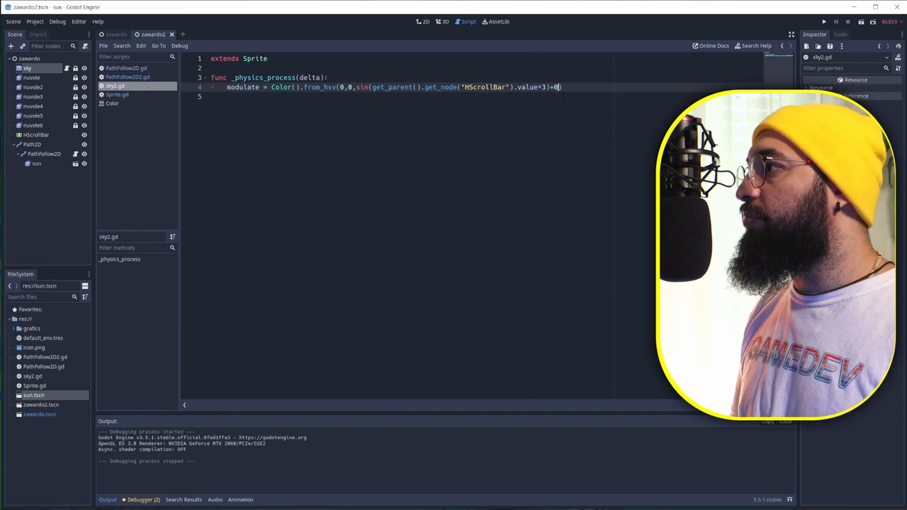
{"action": "type", "text": ".1"}
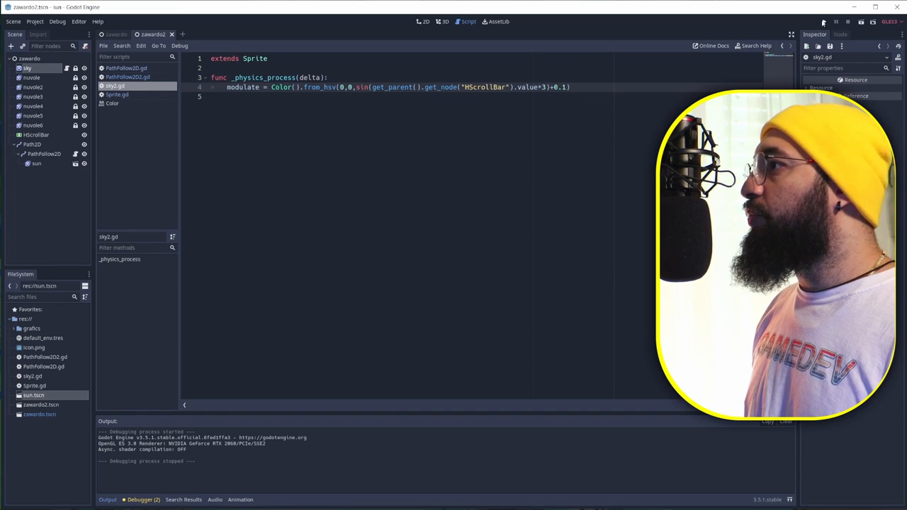
{"action": "left_click", "coordinate": [835, 22]}
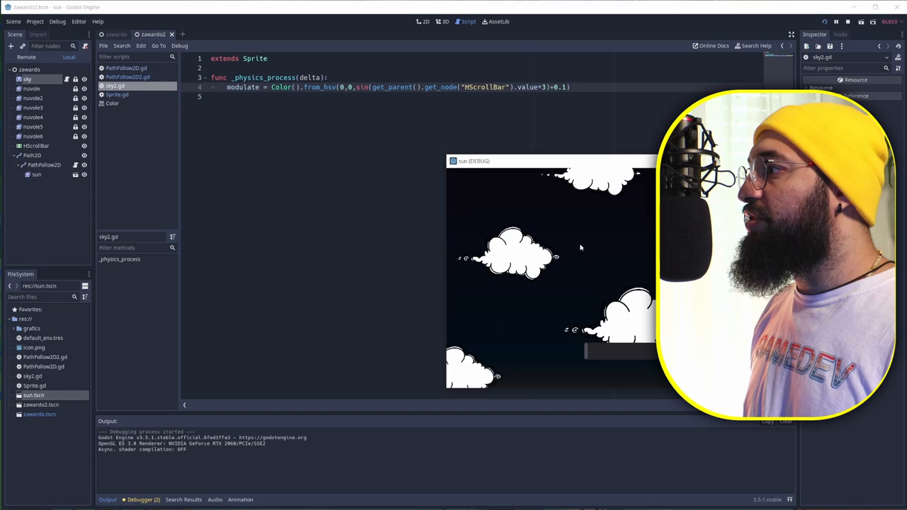